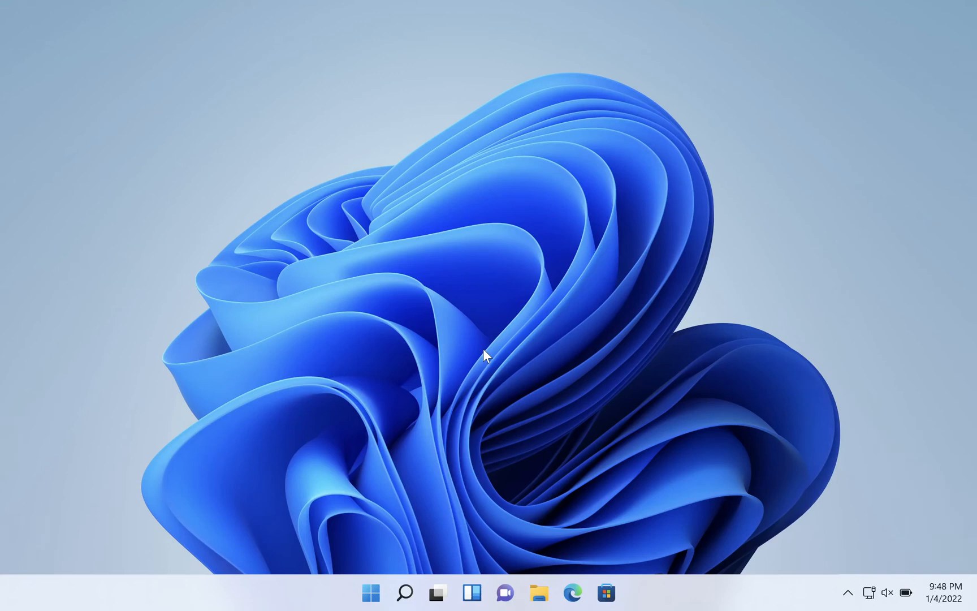
mouse_move(369, 592)
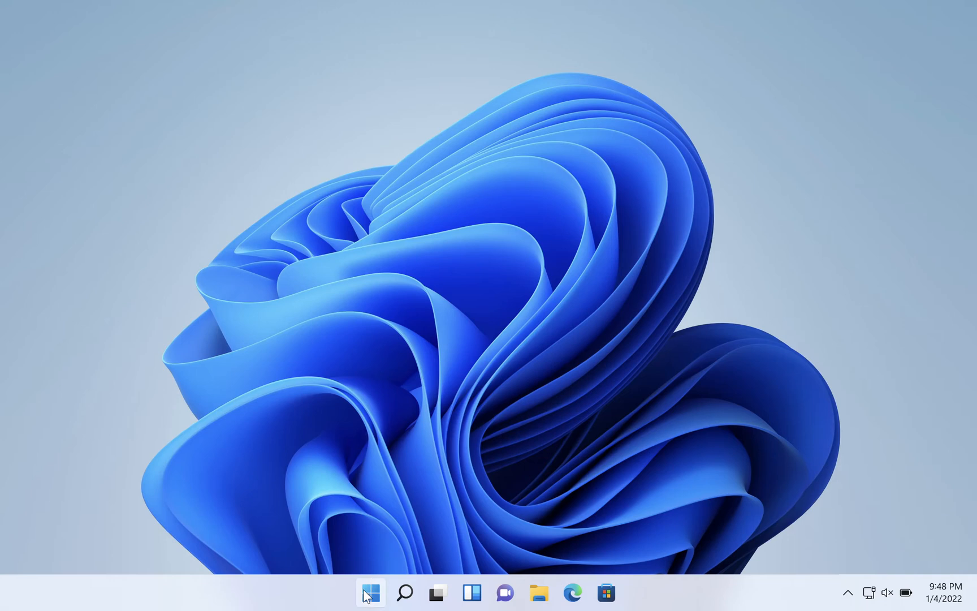
- Open Power Options from the Start button's quick link menu
right_click(370, 593)
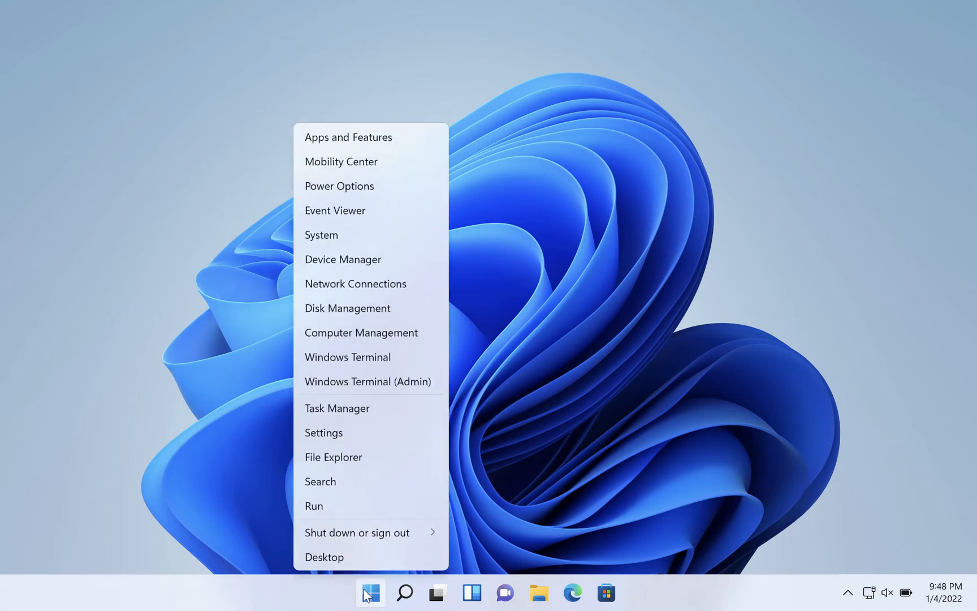
mouse_move(347, 186)
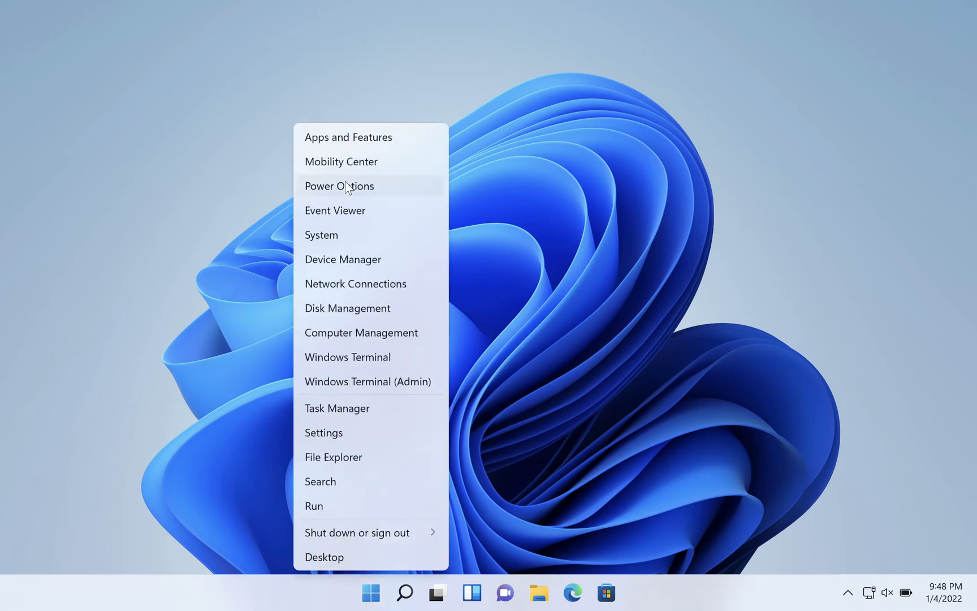
left_click(339, 186)
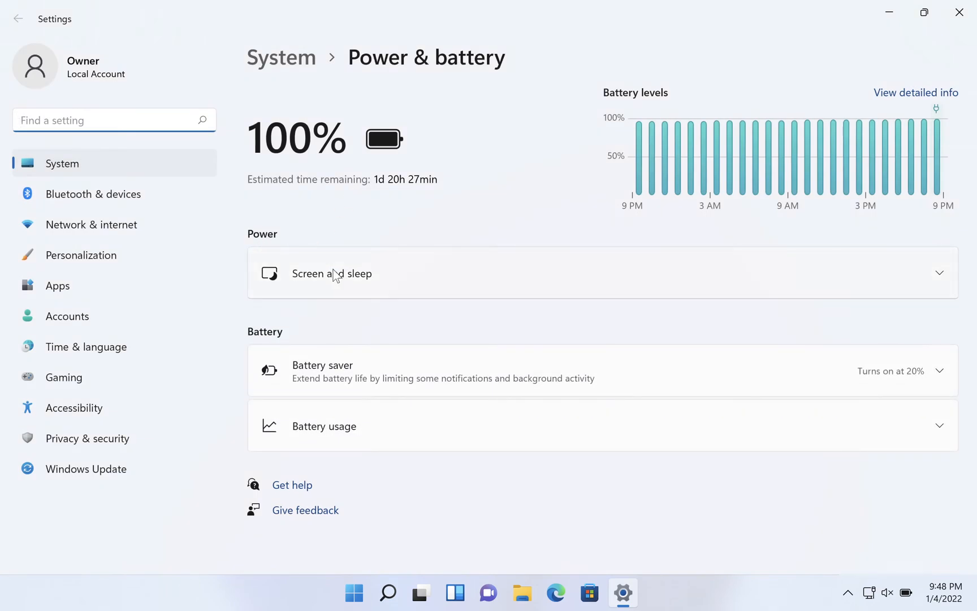
mouse_move(942, 279)
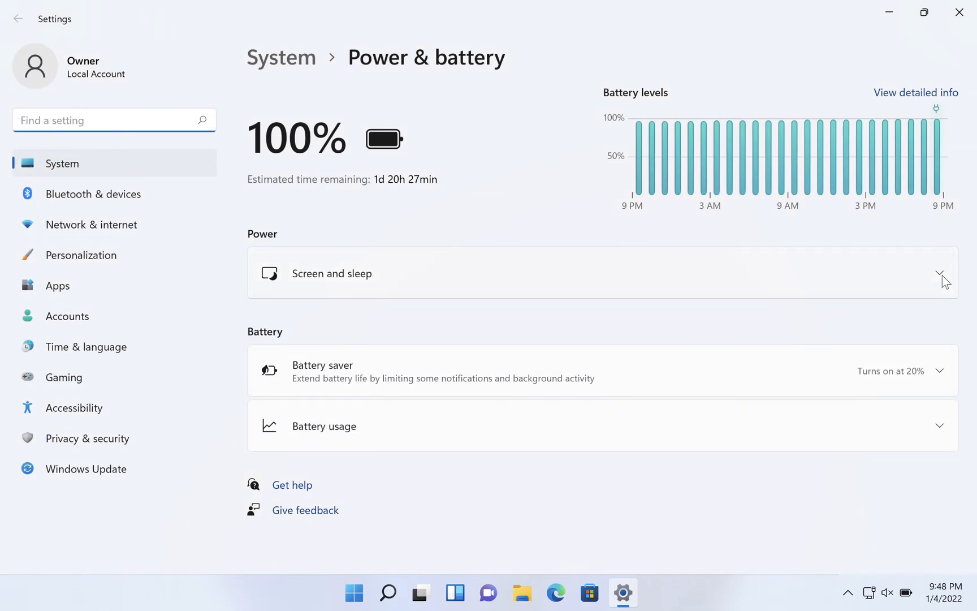
- Expand Screen and sleep to show the 4- and 10-minute timeouts
left_click(941, 273)
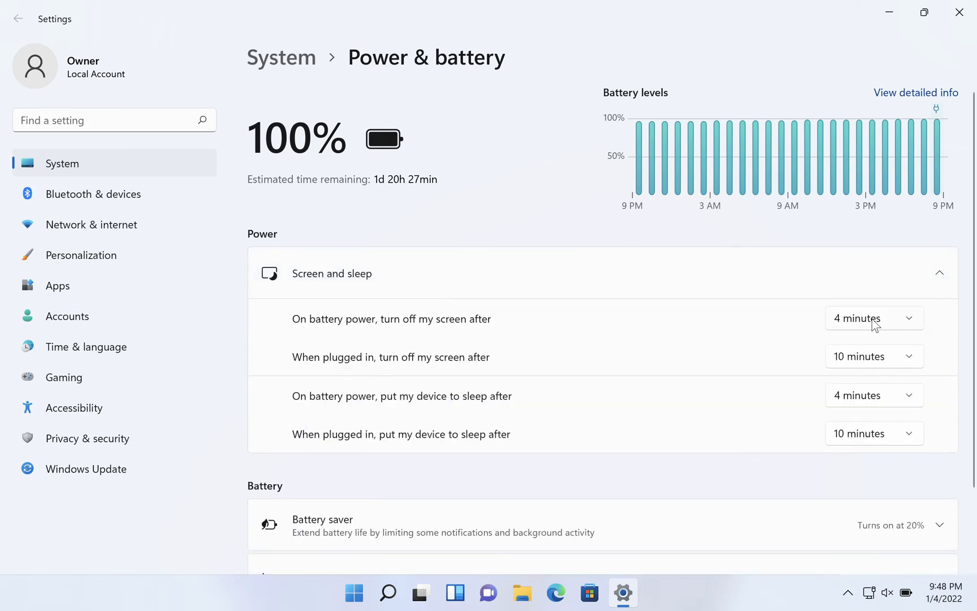
mouse_move(597, 350)
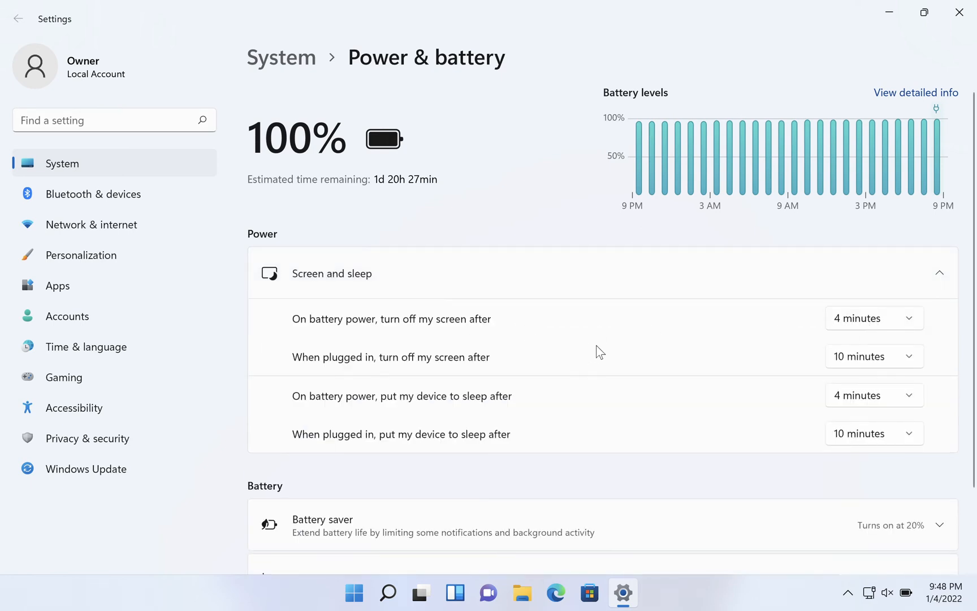
mouse_move(781, 332)
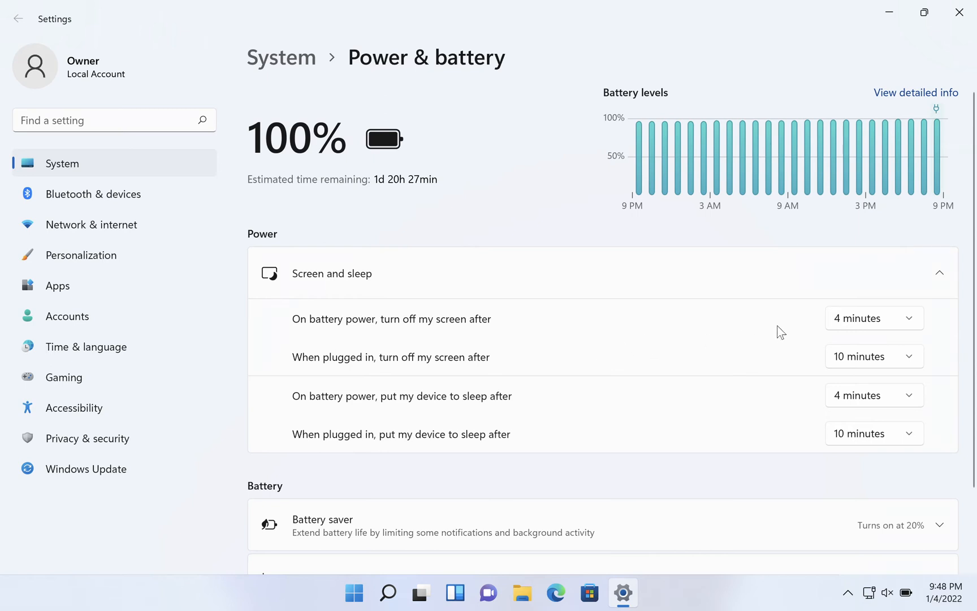
mouse_move(837, 330)
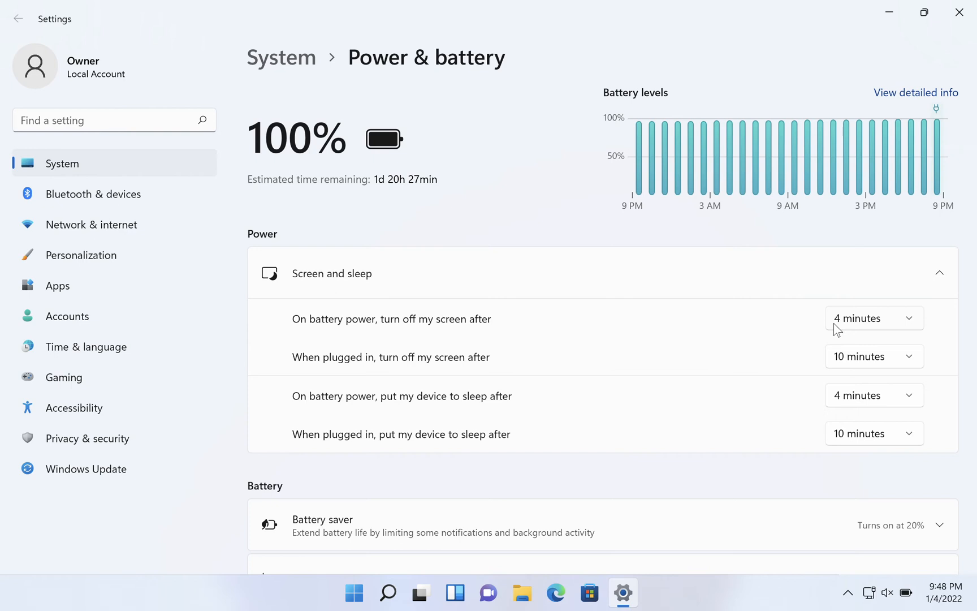
mouse_move(914, 362)
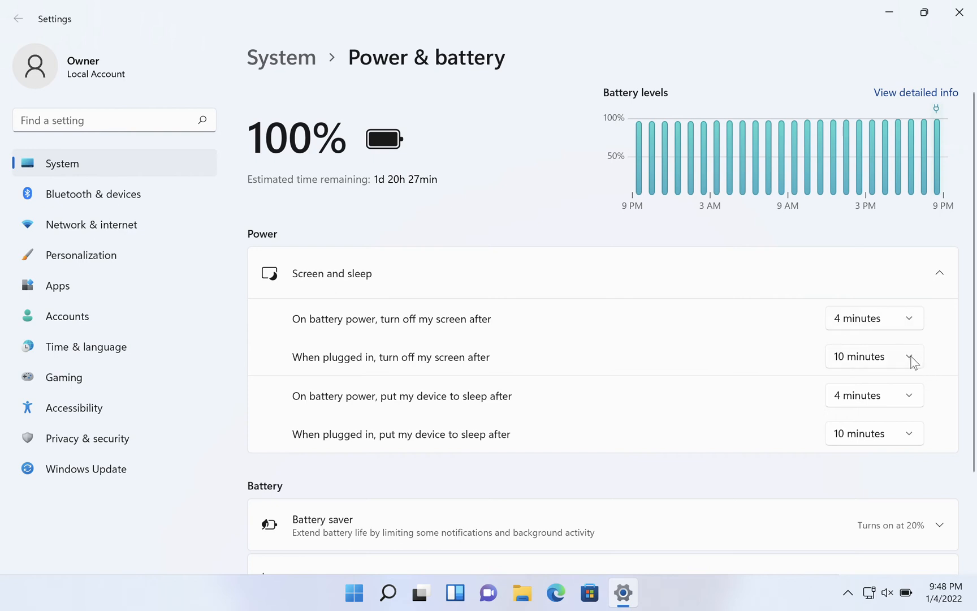
mouse_move(915, 443)
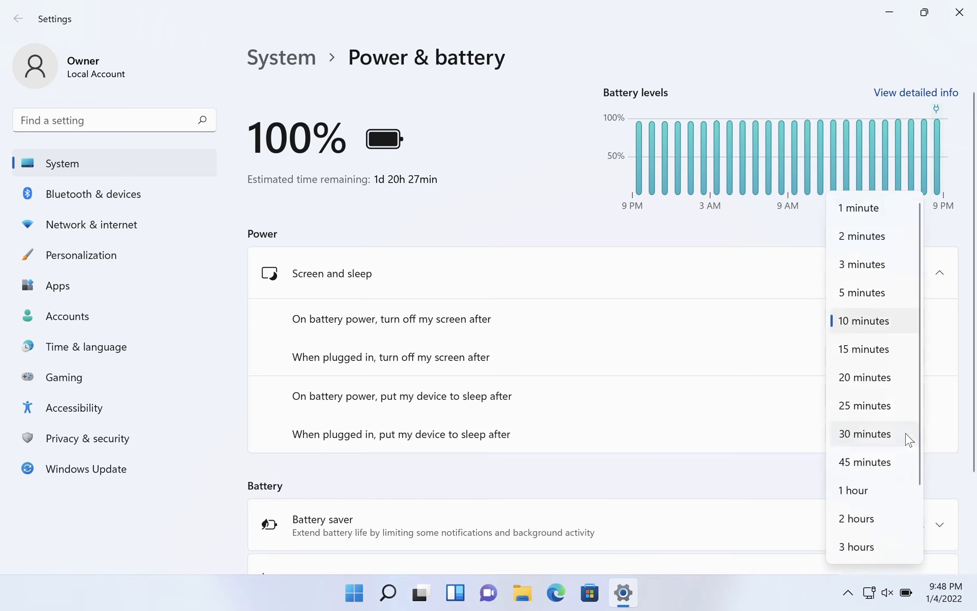
mouse_move(464, 438)
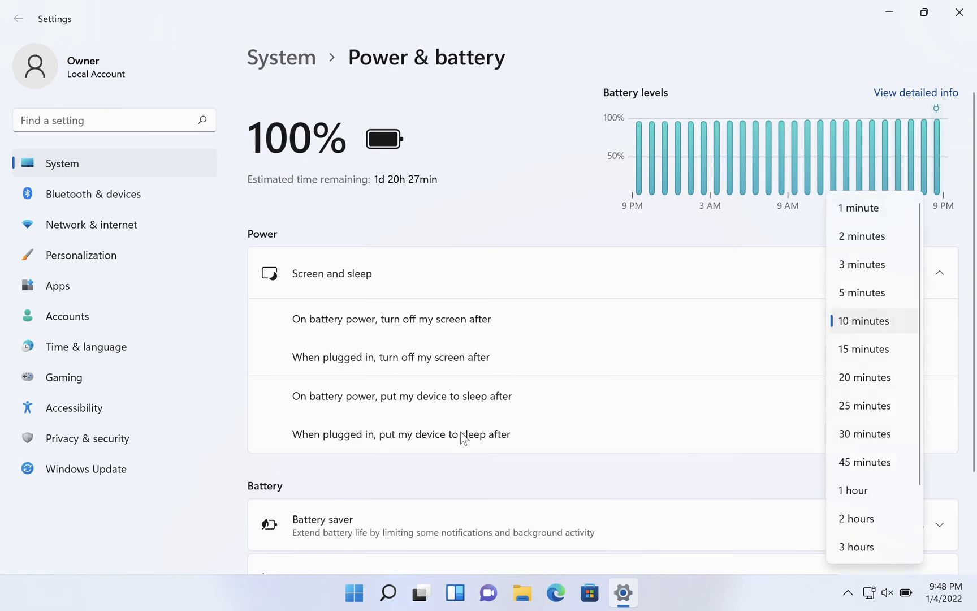
mouse_move(864, 377)
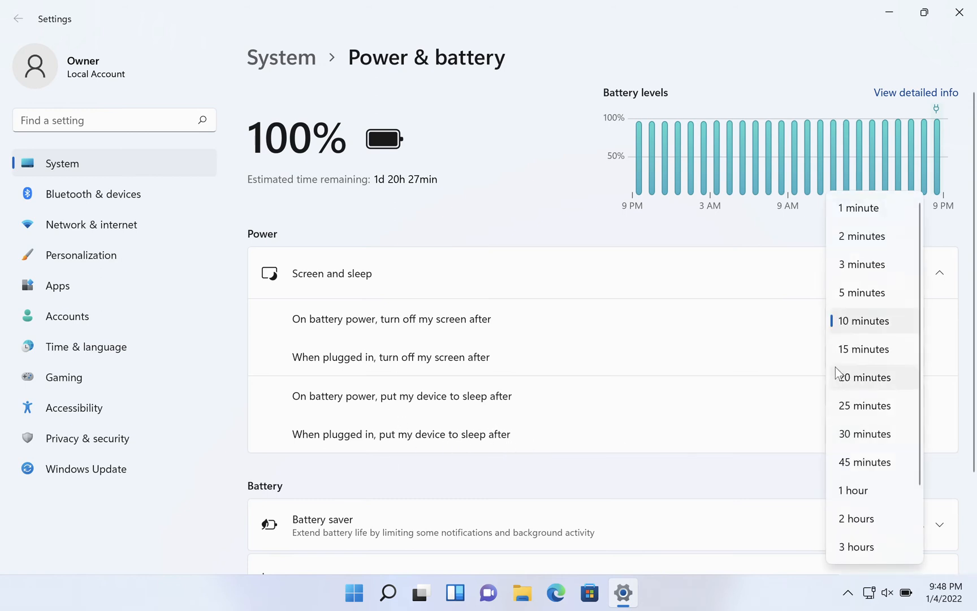
- Set the plugged-in sleep timeout to Never
scroll("down", 3)
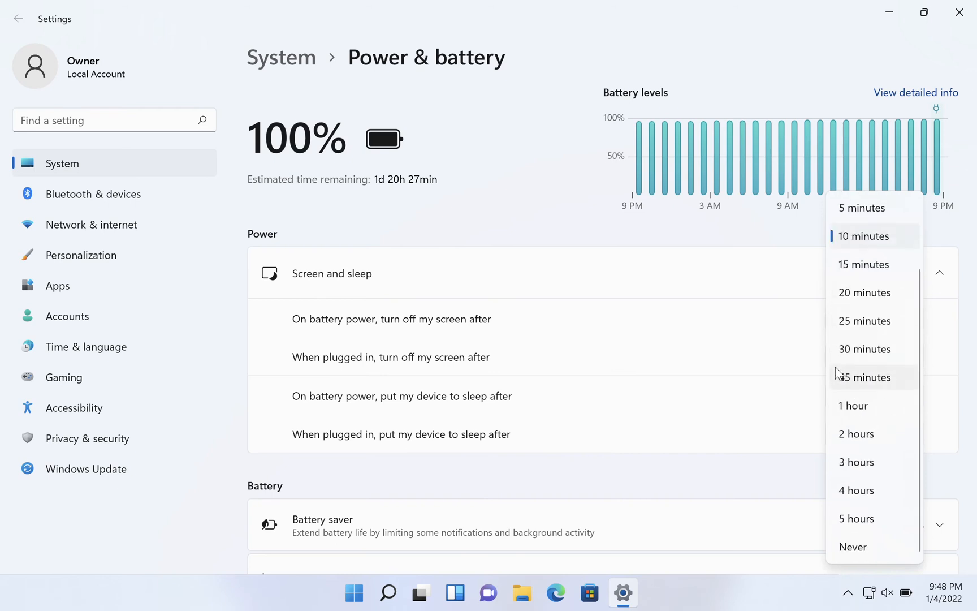
mouse_move(868, 554)
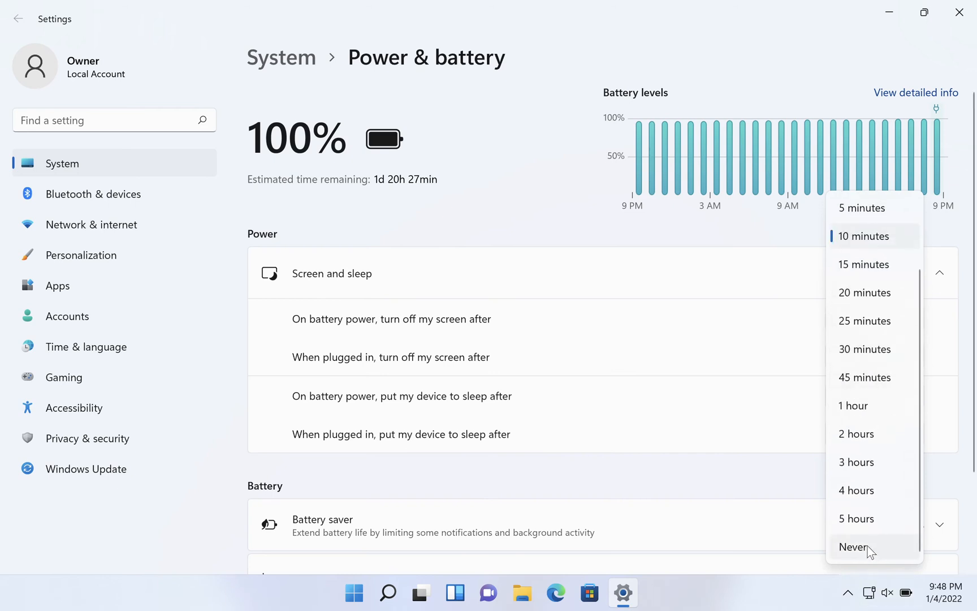
left_click(854, 547)
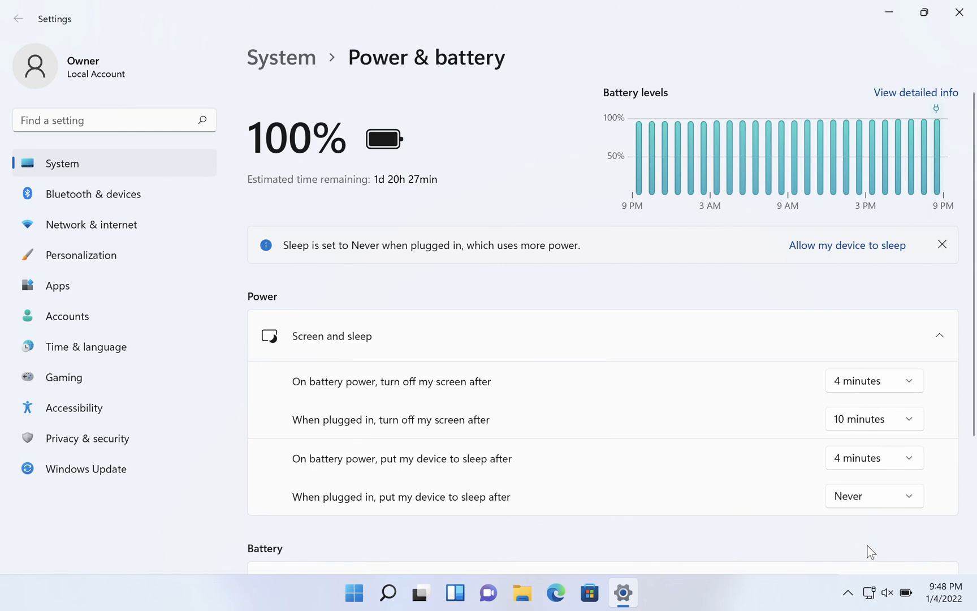
mouse_move(924, 395)
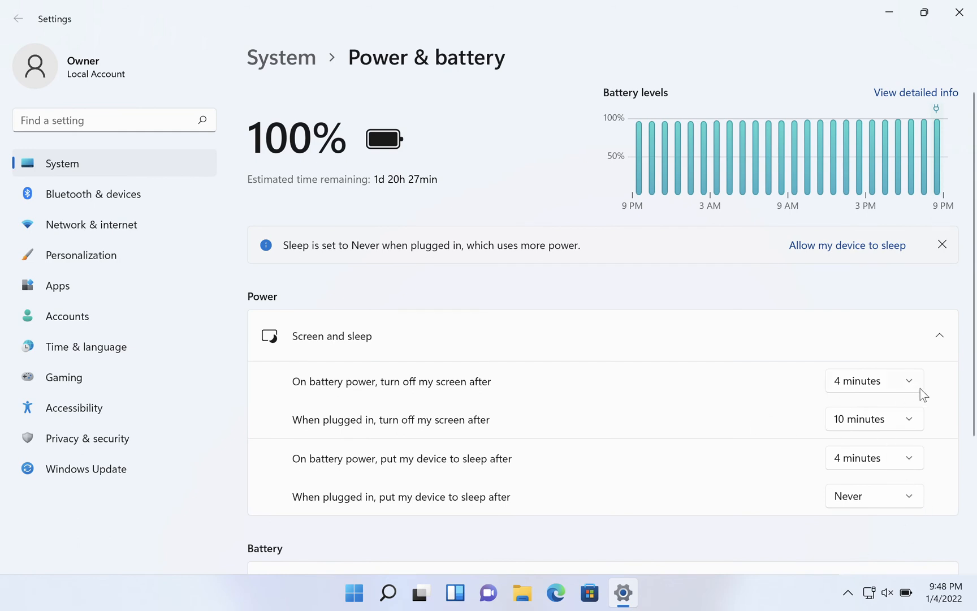
mouse_move(913, 427)
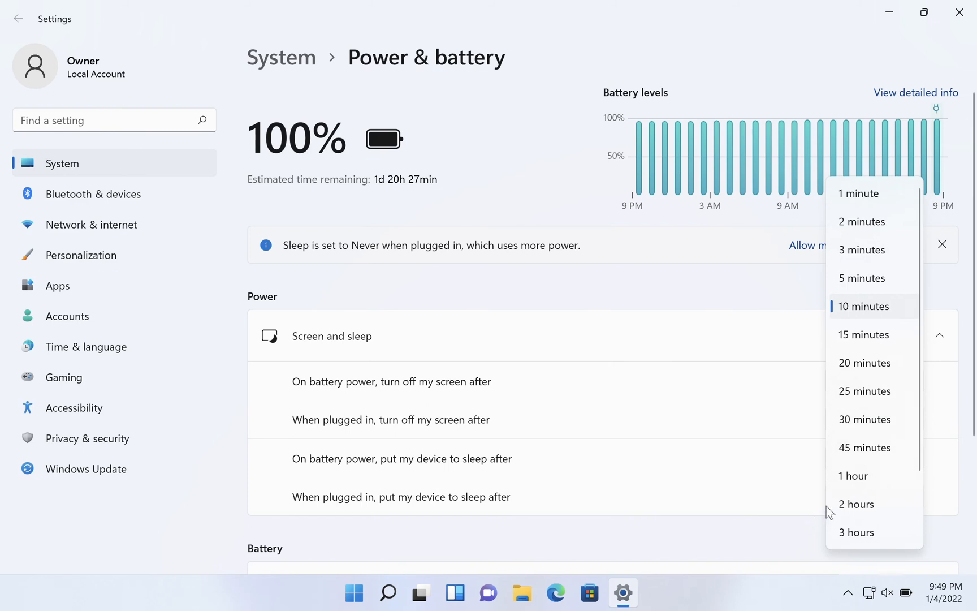
- Set the plugged-in screen-off timeout to Never
scroll("down", 3)
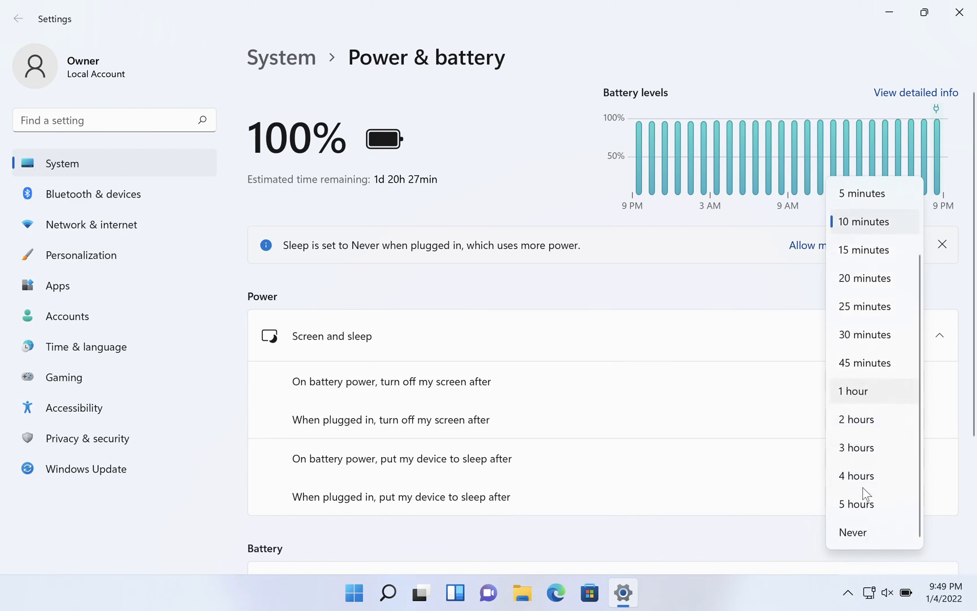
mouse_move(865, 537)
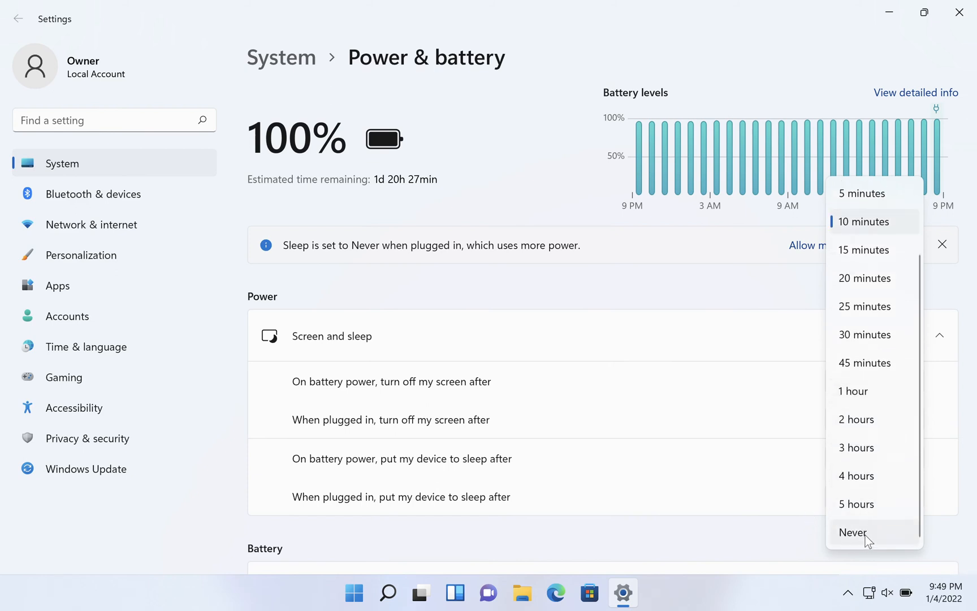
left_click(851, 532)
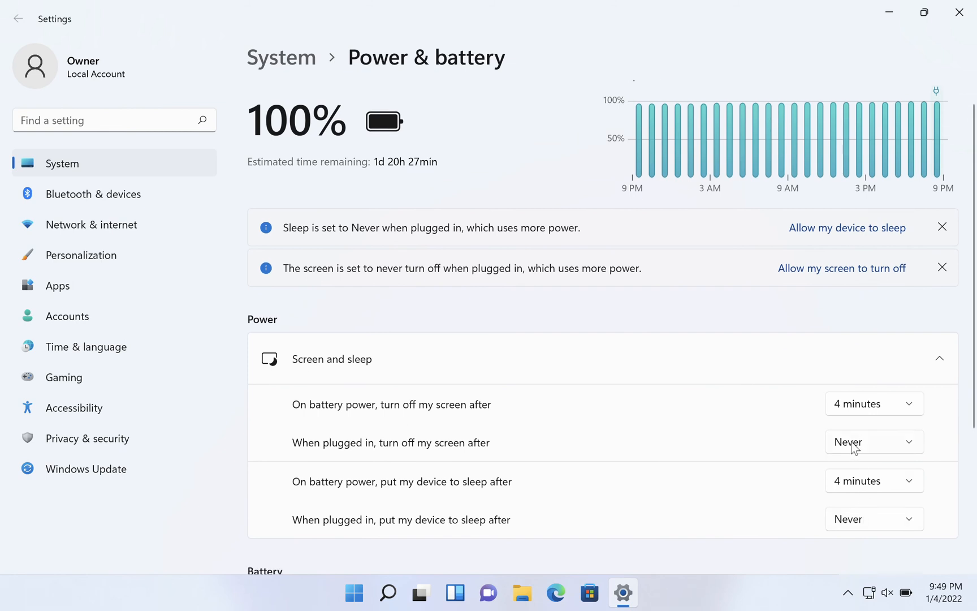
mouse_move(834, 500)
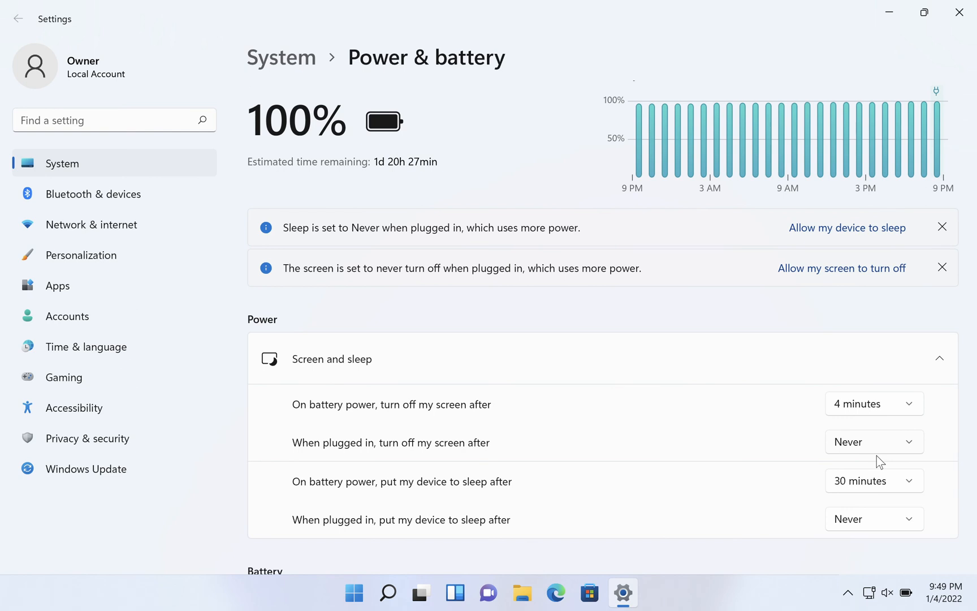
mouse_move(750, 380)
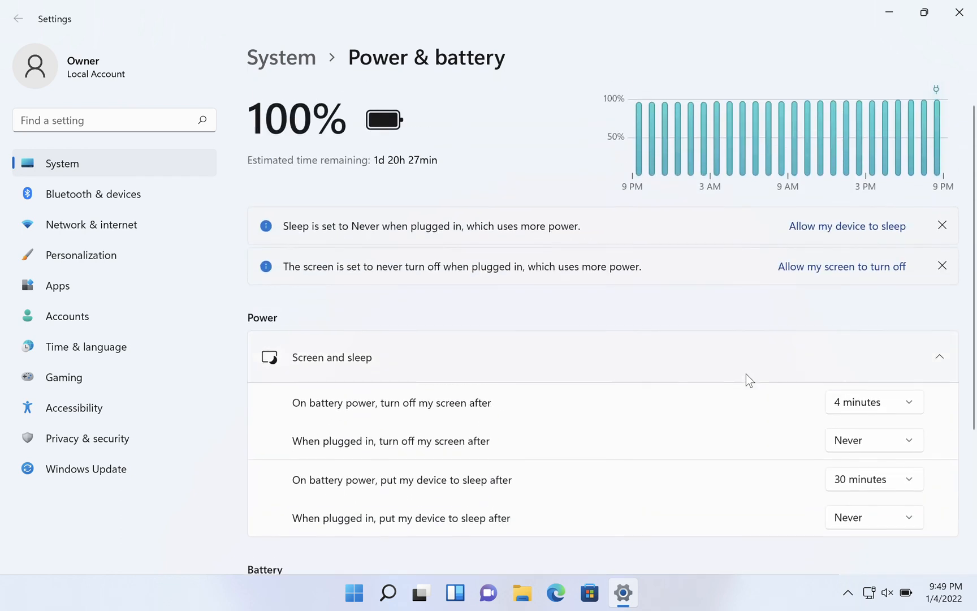
scroll("up", 3)
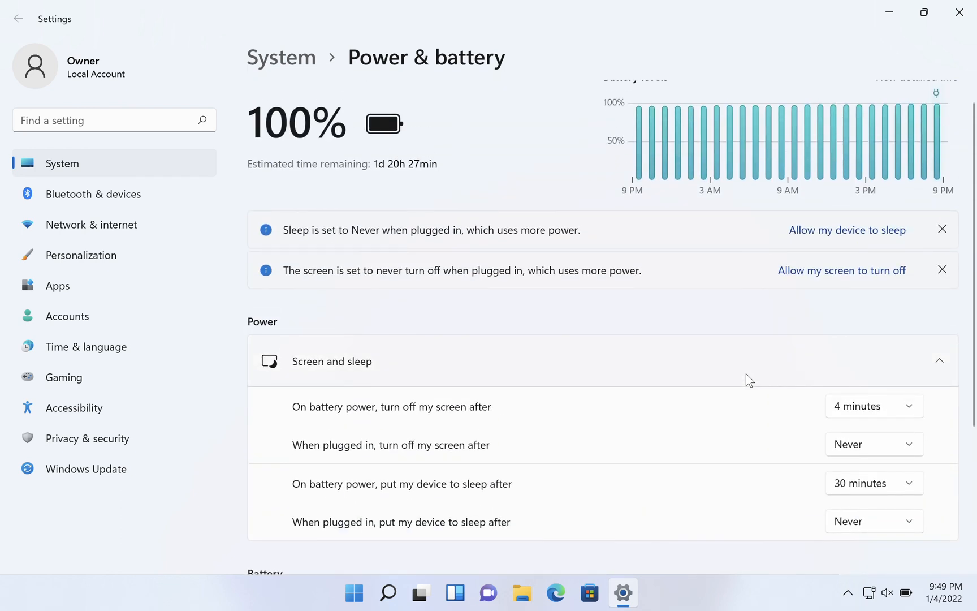